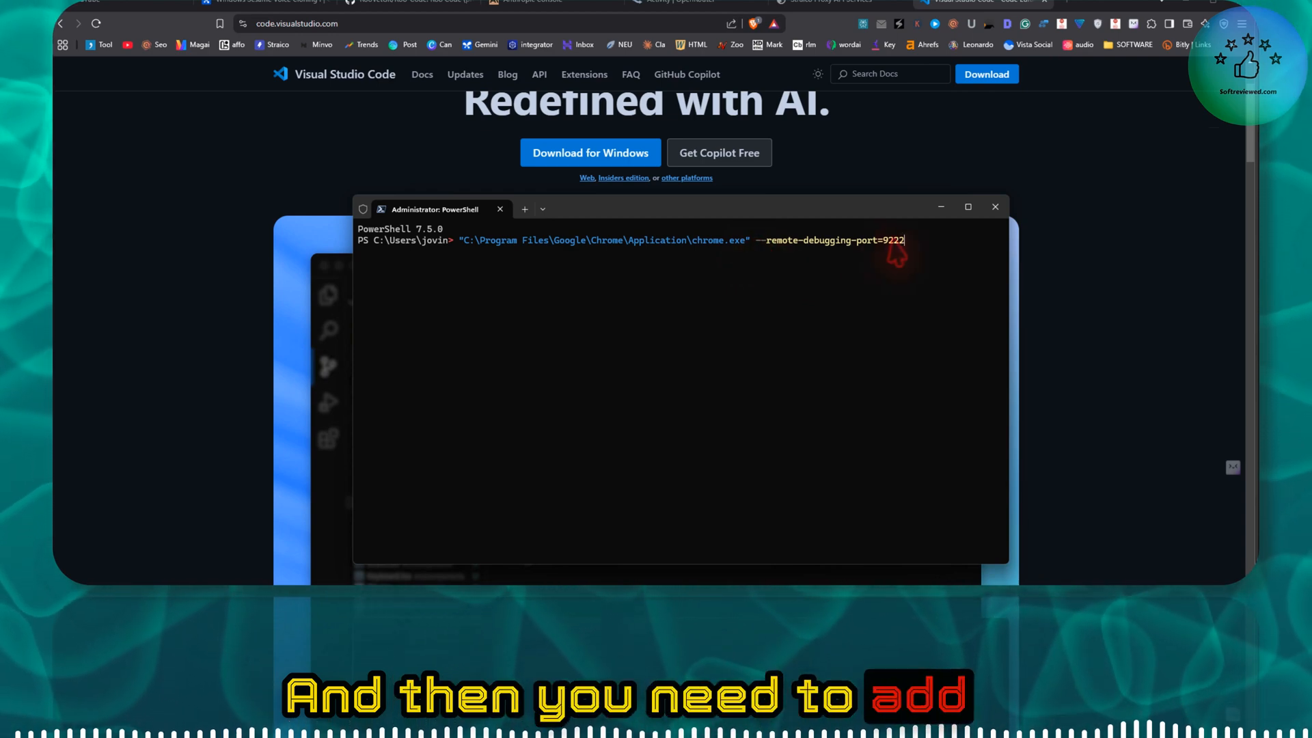
# Run the quoted chrome.exe command with --remote-debugging-port=9222 in Command Prompt
pyautogui.press('enter')
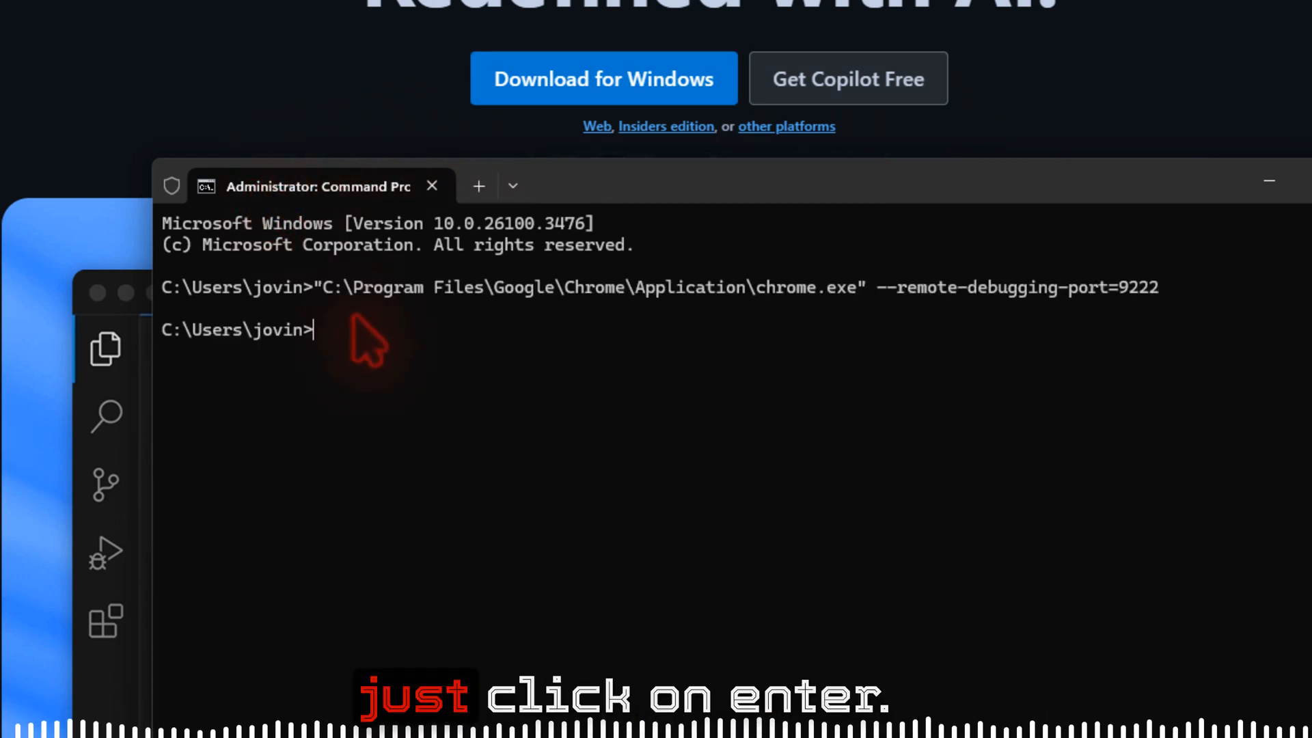